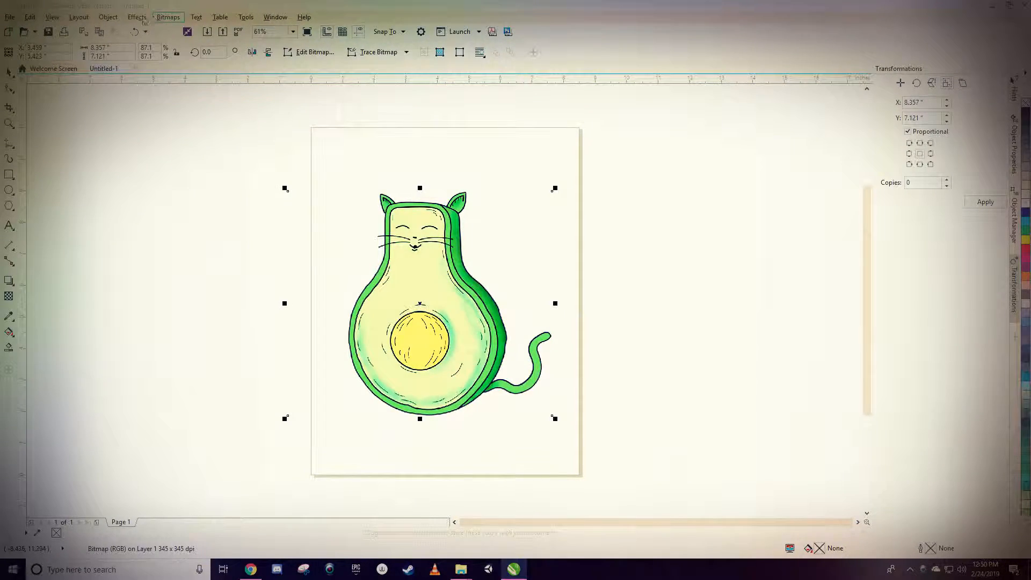
Step: Open the Contour docker for the avocado cat, browse the Object and Table menus, then reopen Effects
{"action": "left_click", "coordinate": [137, 17]}
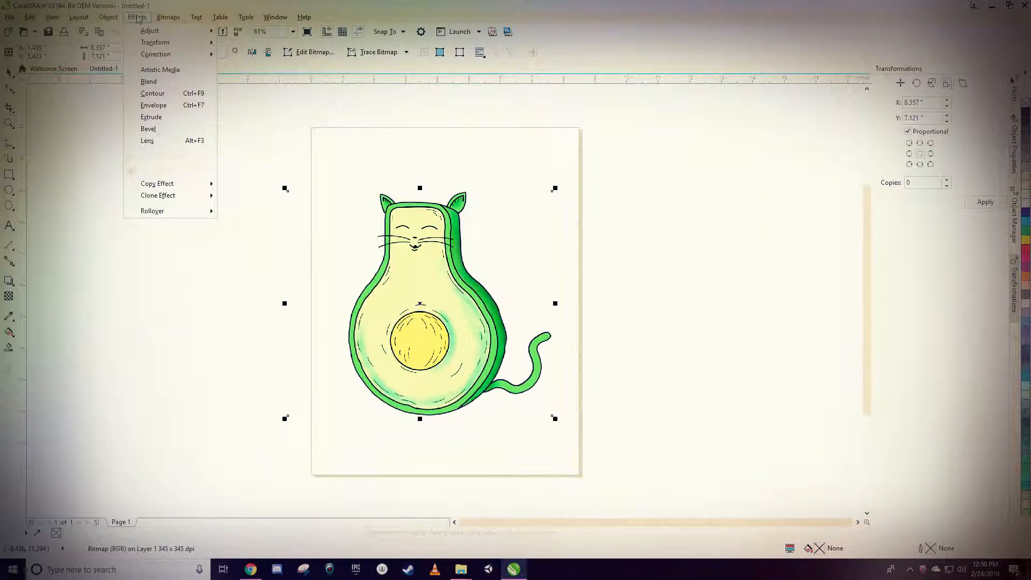
{"action": "mouse_move", "coordinate": [167, 94]}
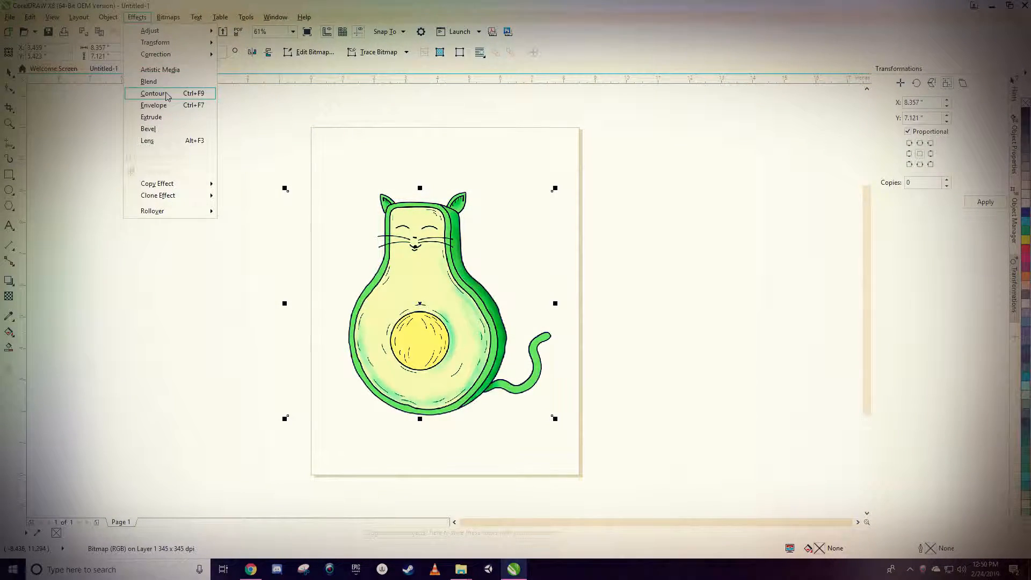
{"action": "left_click", "coordinate": [153, 94]}
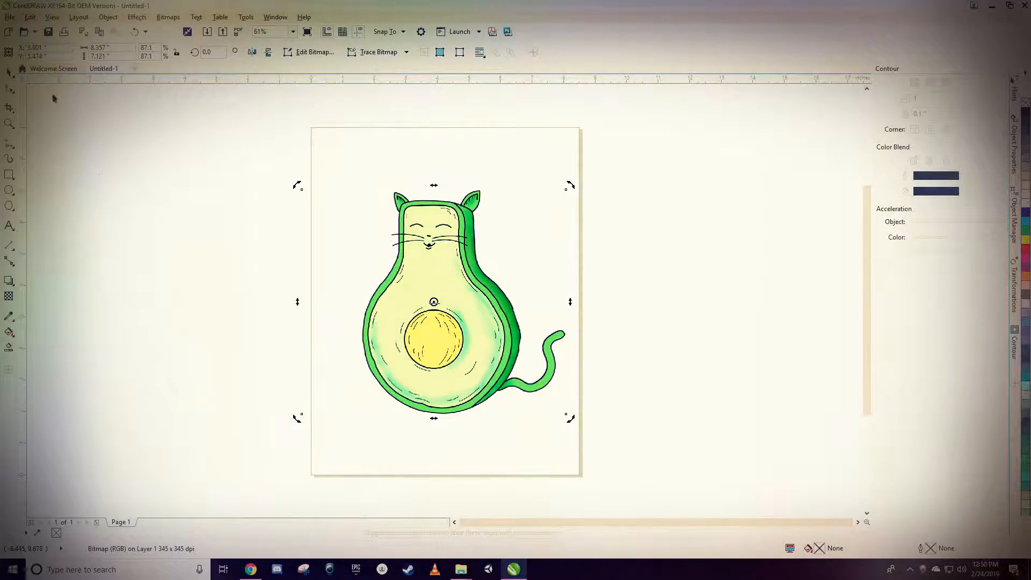
{"action": "left_click", "coordinate": [108, 17]}
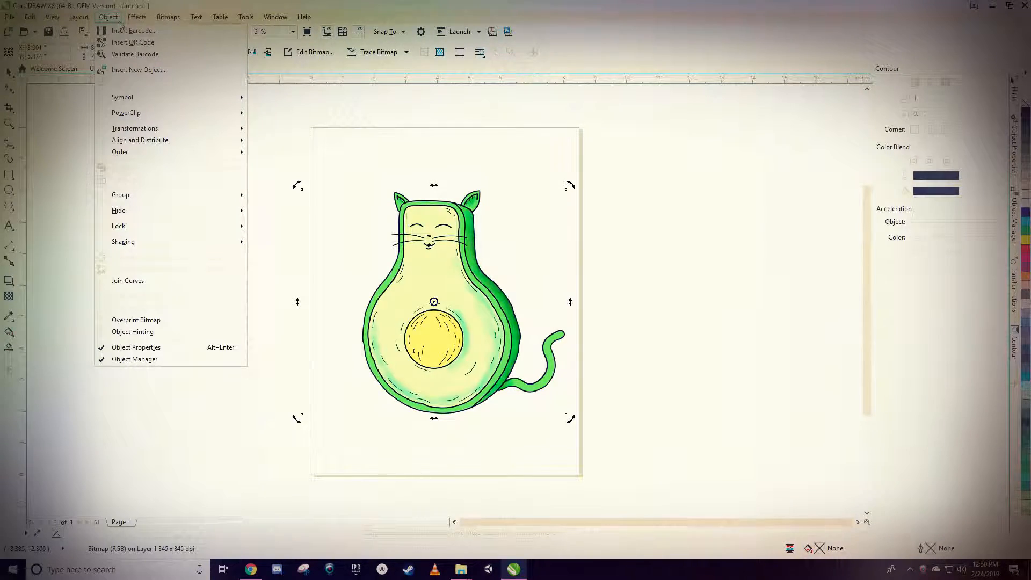
{"action": "left_click", "coordinate": [220, 17]}
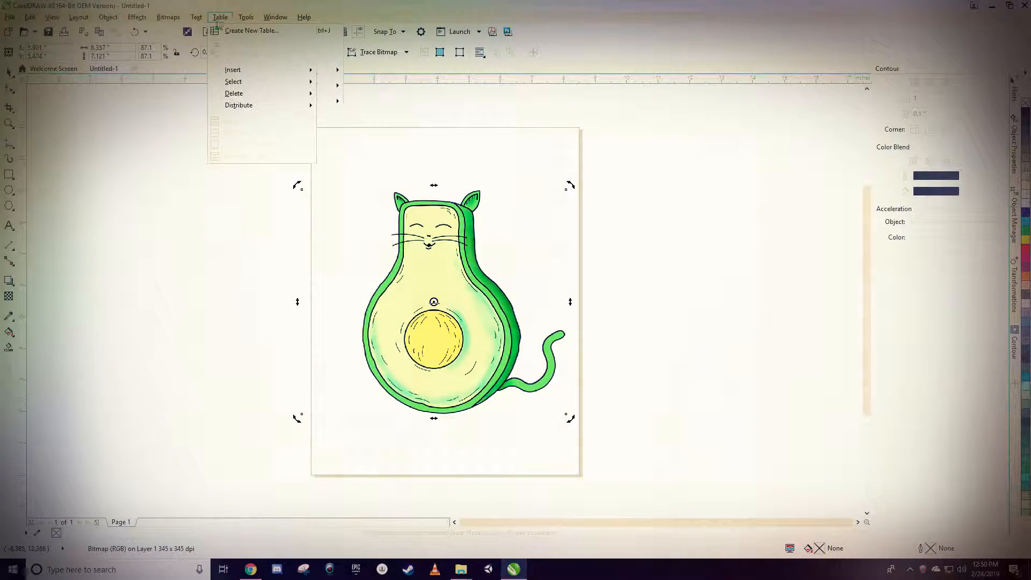
{"action": "left_click", "coordinate": [137, 16]}
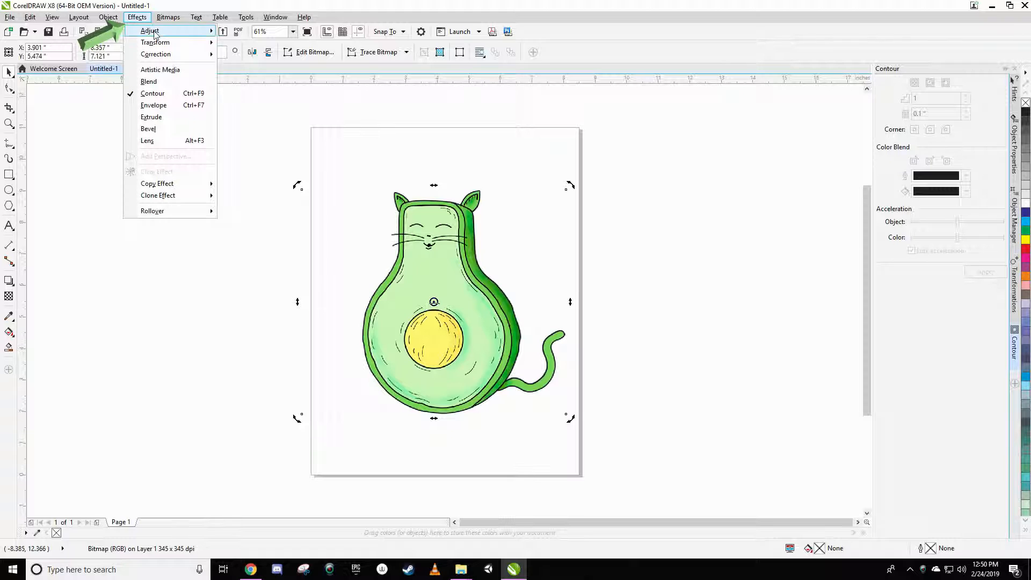
{"action": "mouse_move", "coordinate": [180, 55]}
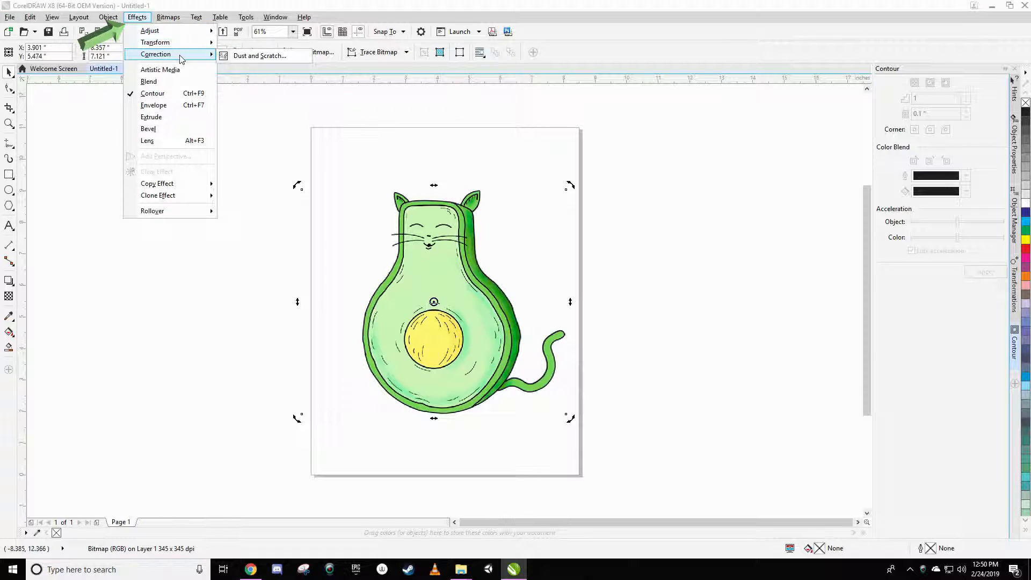
{"action": "mouse_move", "coordinate": [155, 42]}
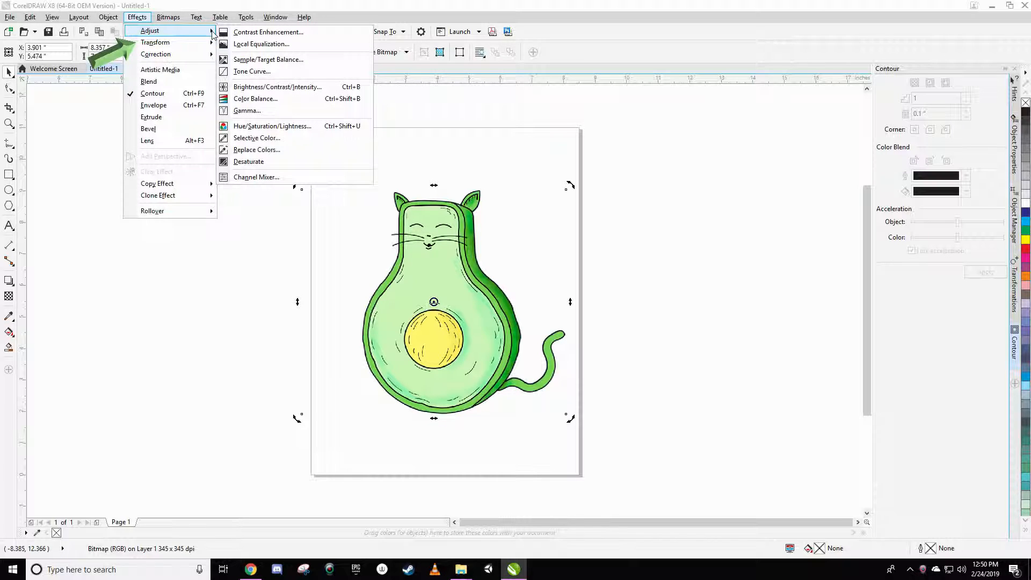
{"action": "mouse_move", "coordinate": [267, 32]}
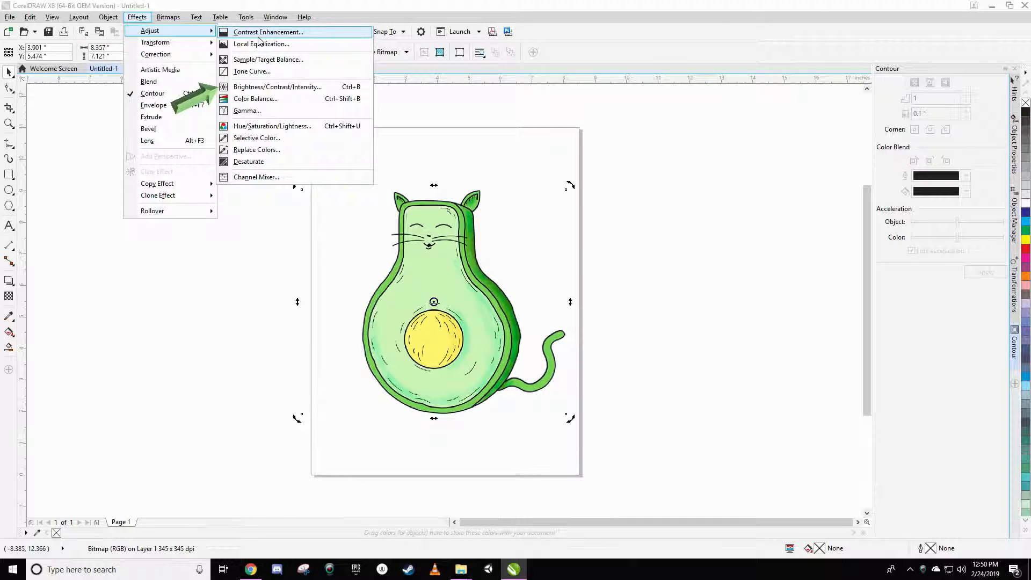
{"action": "mouse_move", "coordinate": [262, 72]}
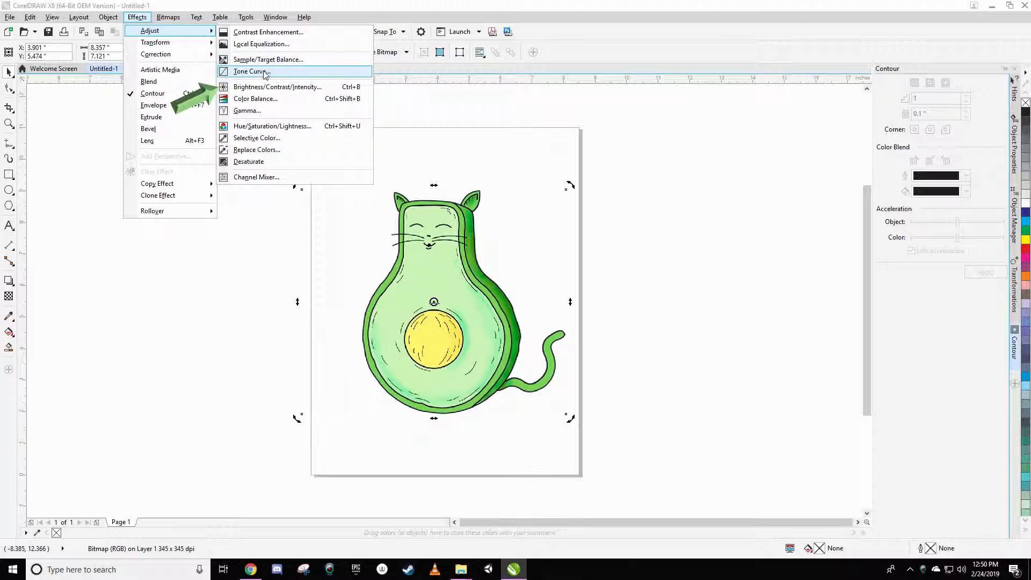
Step: Set Brightness, Contrast and Intensity to -100 on the avocado cat bitmap and apply
{"action": "left_click", "coordinate": [277, 87]}
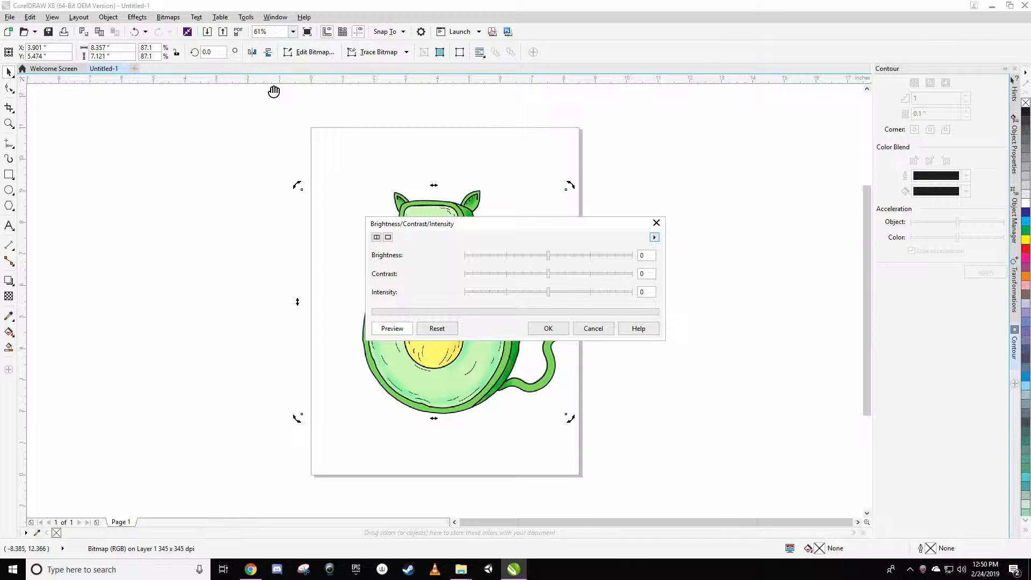
{"action": "left_click_drag", "start_coordinate": [412, 223], "coordinate": [533, 135]}
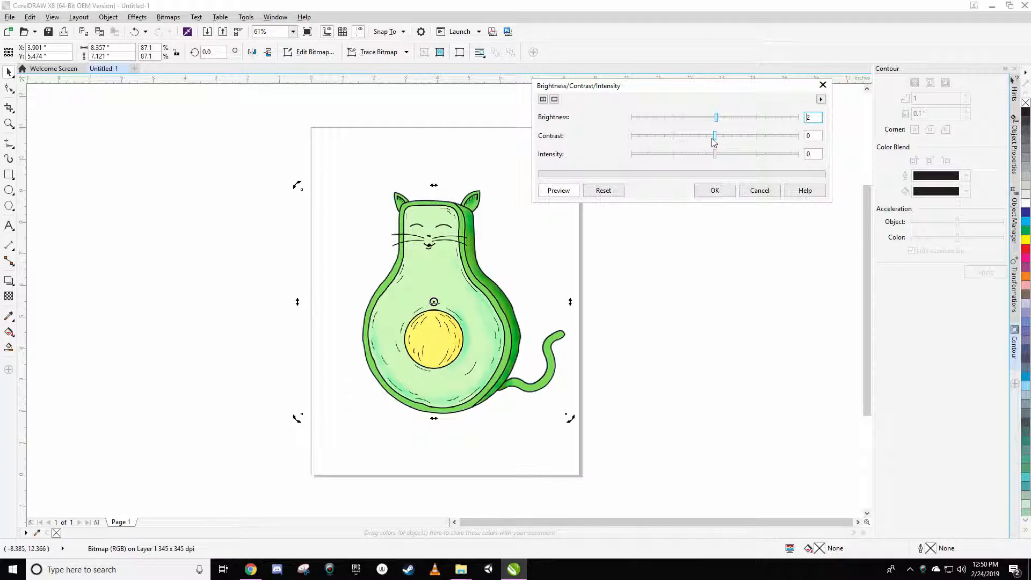
{"action": "left_click_drag", "start_coordinate": [715, 135], "coordinate": [633, 136]}
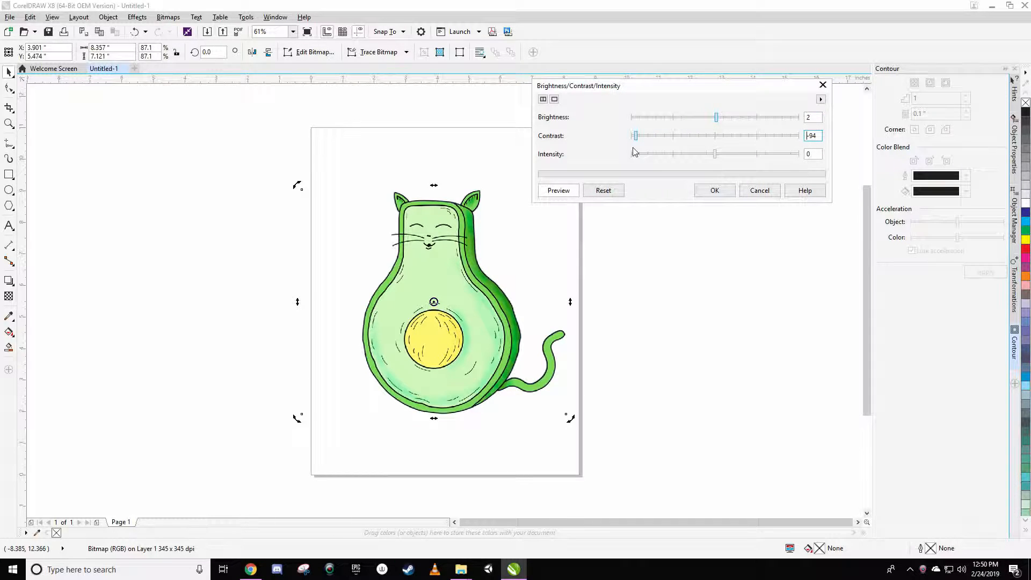
{"action": "left_click_drag", "start_coordinate": [635, 135], "coordinate": [631, 136]}
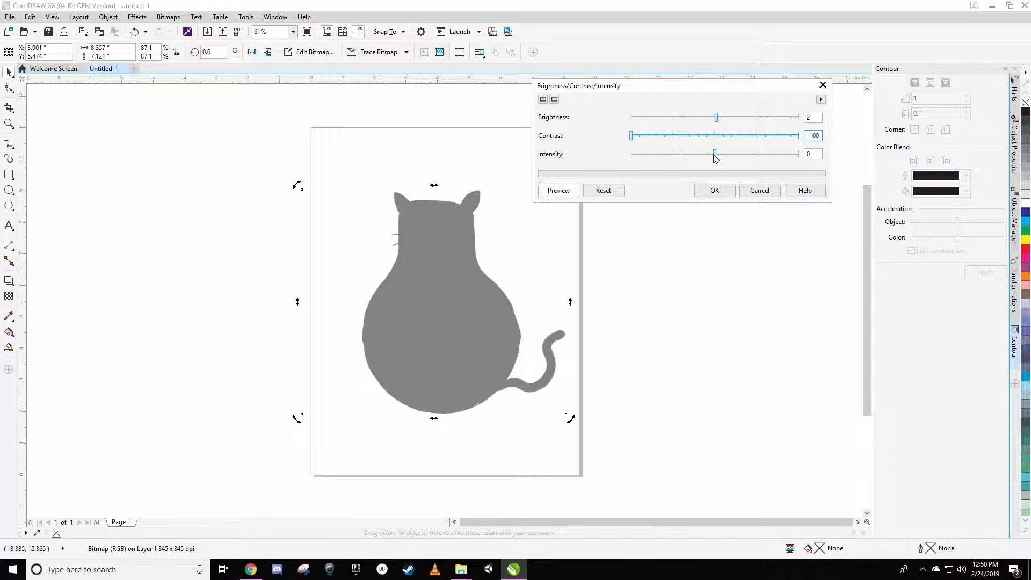
{"action": "left_click_drag", "start_coordinate": [714, 153], "coordinate": [630, 153]}
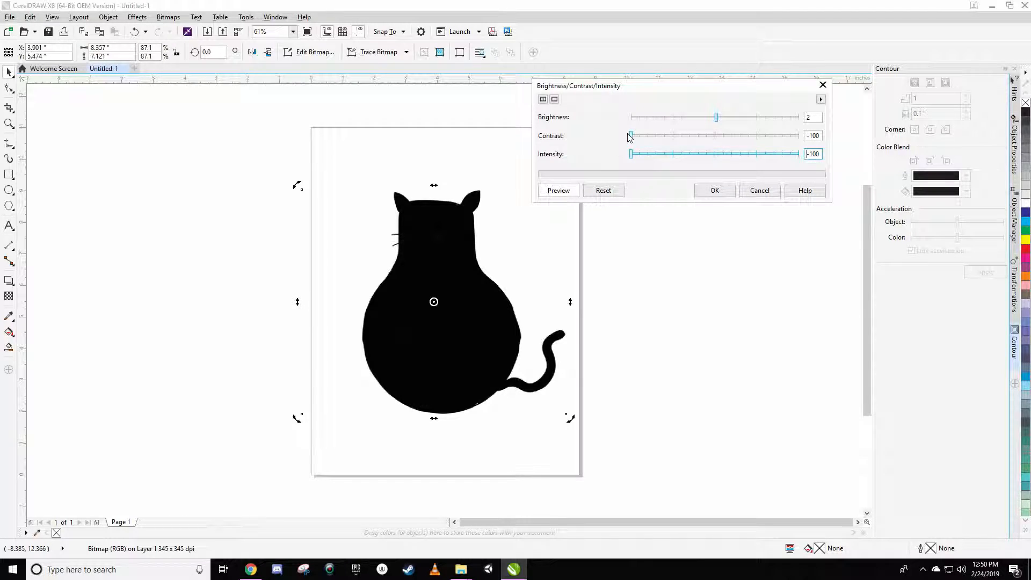
{"action": "mouse_move", "coordinate": [717, 123]}
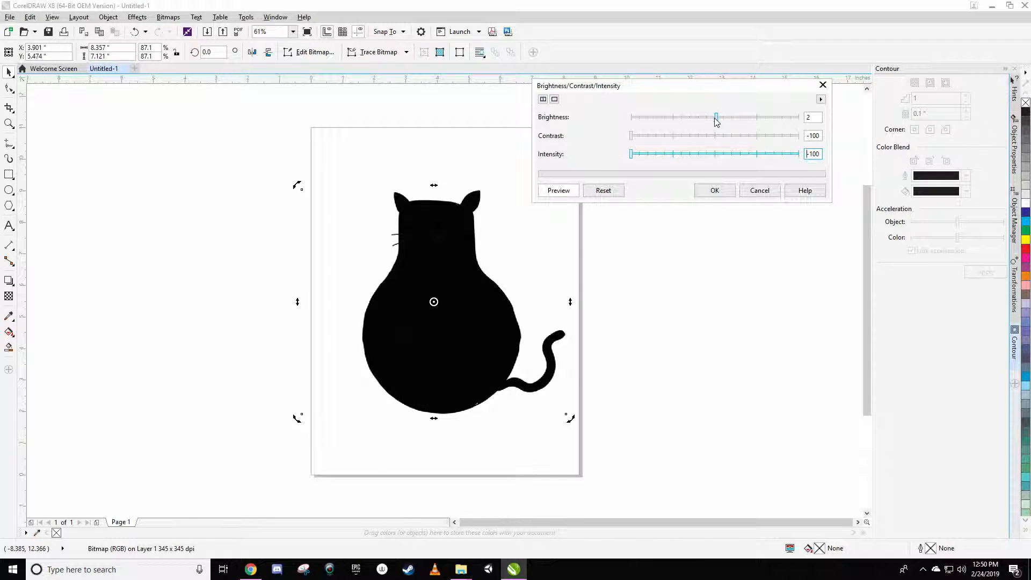
{"action": "left_click_drag", "start_coordinate": [716, 117], "coordinate": [798, 117]}
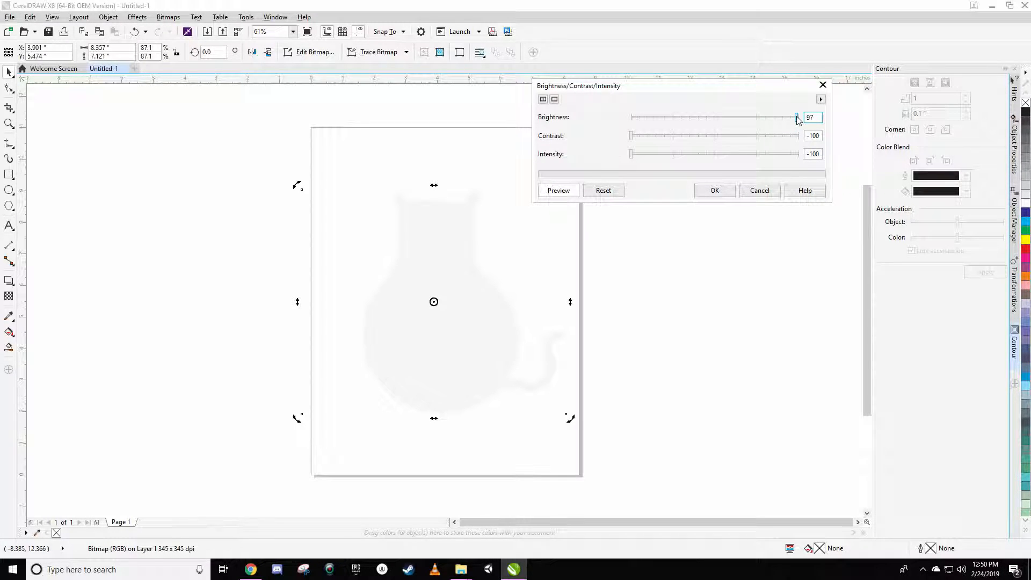
{"action": "left_click_drag", "start_coordinate": [797, 117], "coordinate": [629, 118]}
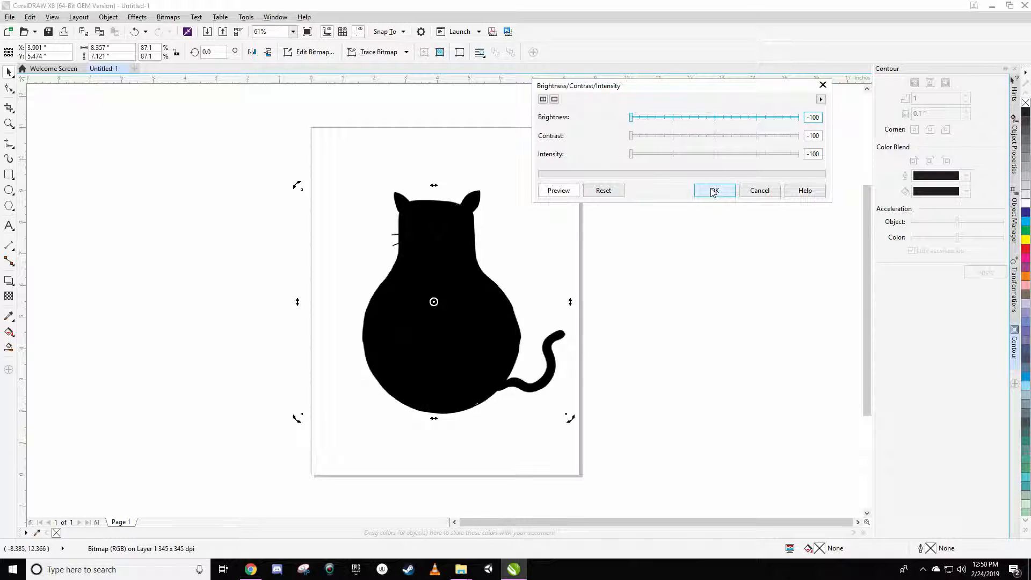
{"action": "left_click", "coordinate": [715, 190]}
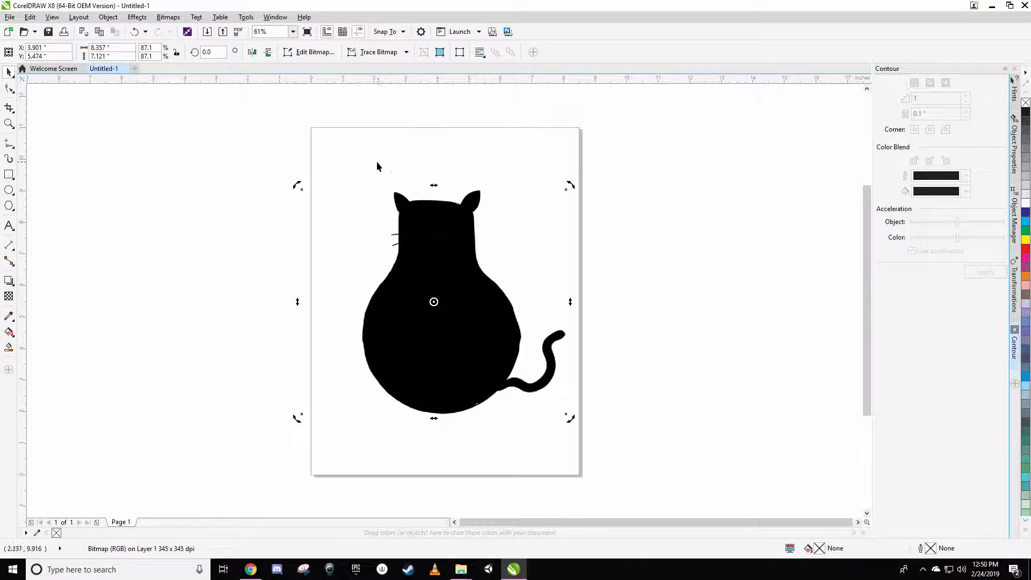
{"action": "mouse_move", "coordinate": [223, 179]}
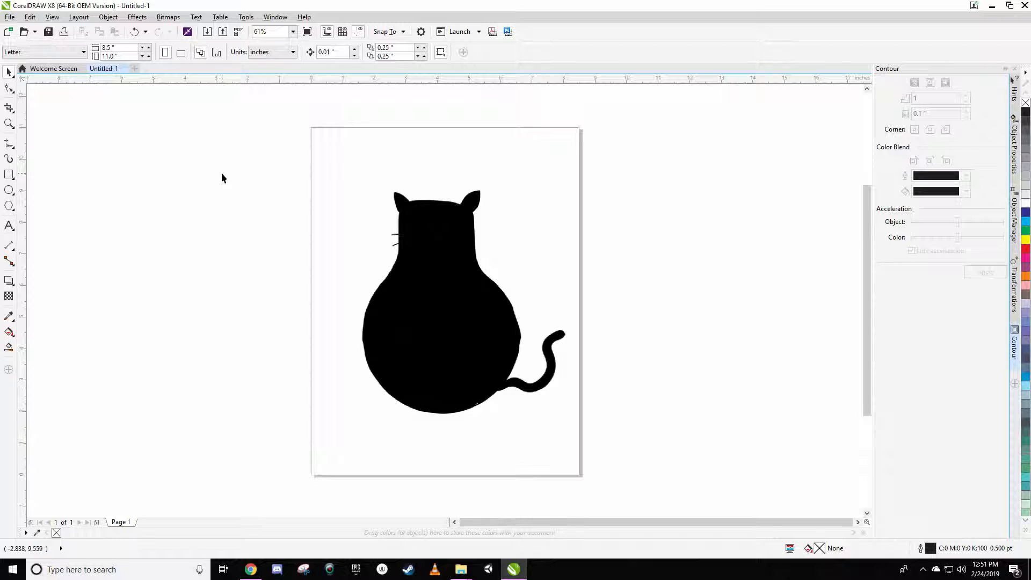
{"action": "mouse_move", "coordinate": [89, 161]}
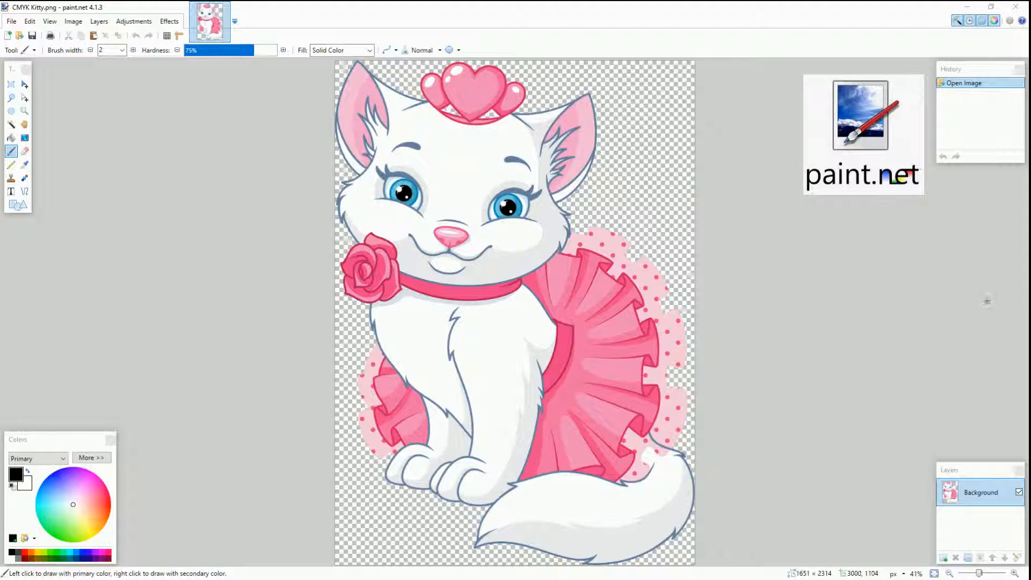
{"action": "mouse_move", "coordinate": [47, 163]}
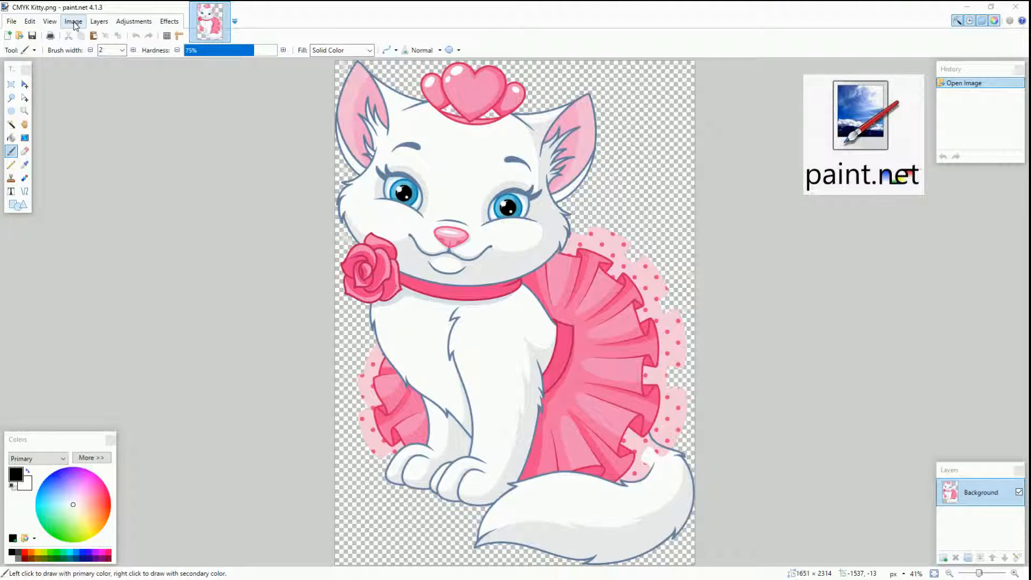
Step: Drag the kitten's Hue/Saturation Lightness slider far left, toward -100
{"action": "left_click", "coordinate": [134, 22]}
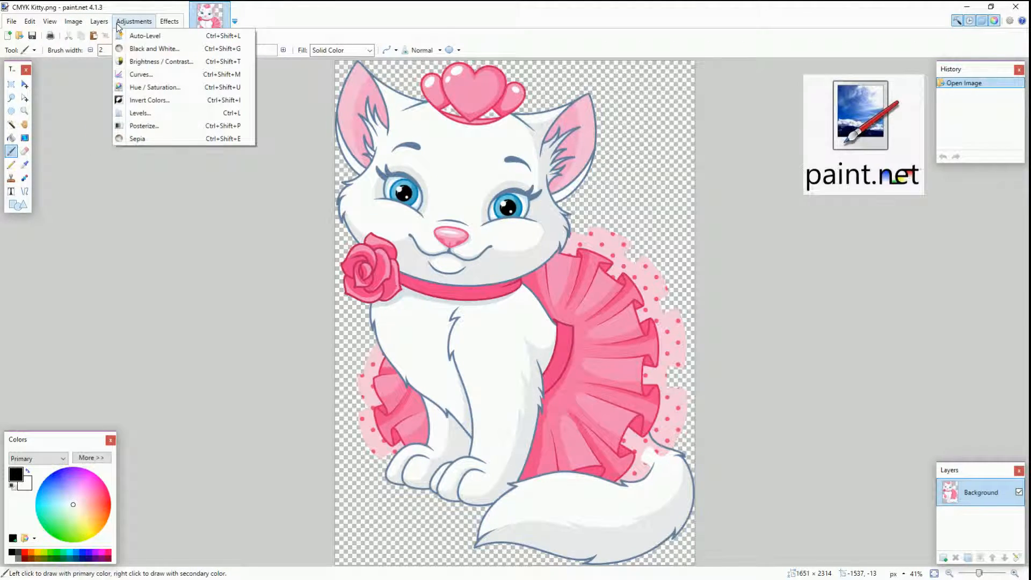
{"action": "mouse_move", "coordinate": [152, 100]}
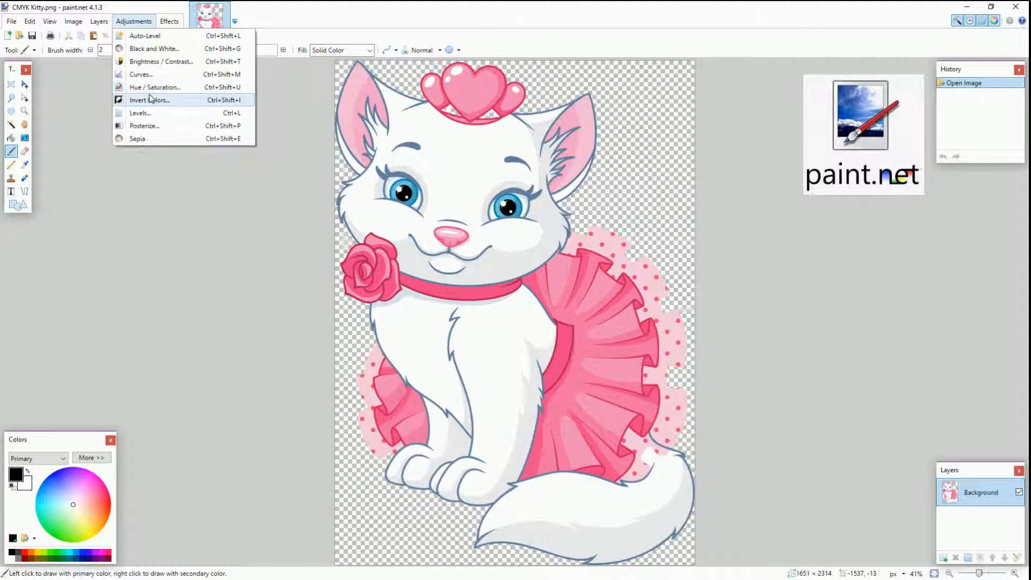
{"action": "left_click", "coordinate": [156, 87]}
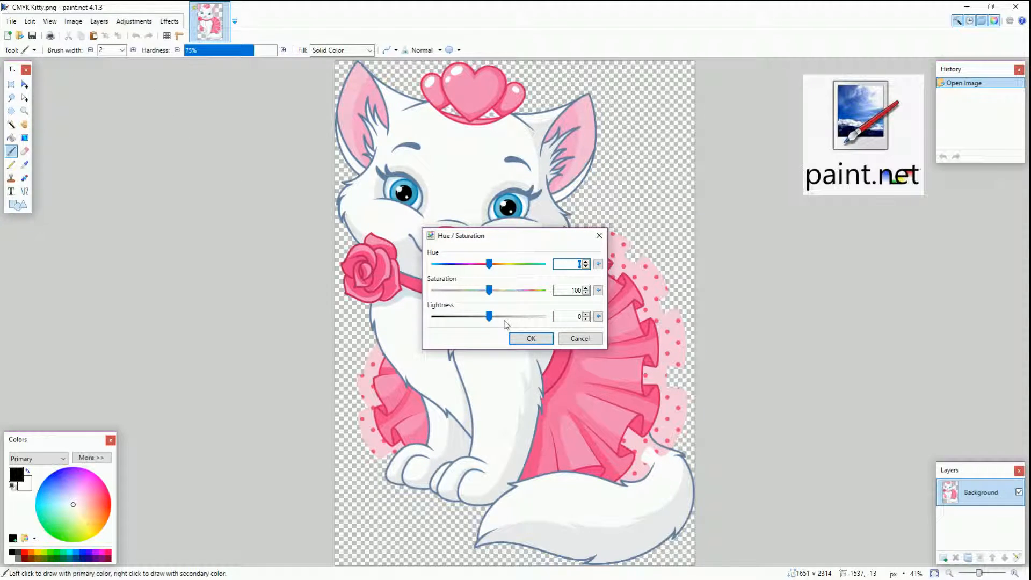
{"action": "left_click_drag", "start_coordinate": [489, 317], "coordinate": [430, 317]}
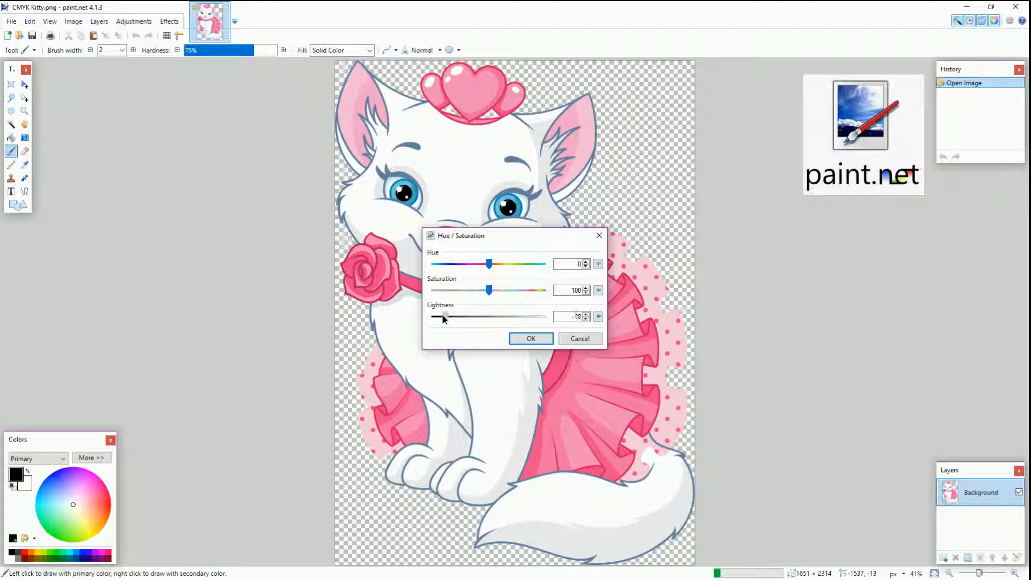
{"action": "left_click_drag", "start_coordinate": [444, 316], "coordinate": [432, 317]}
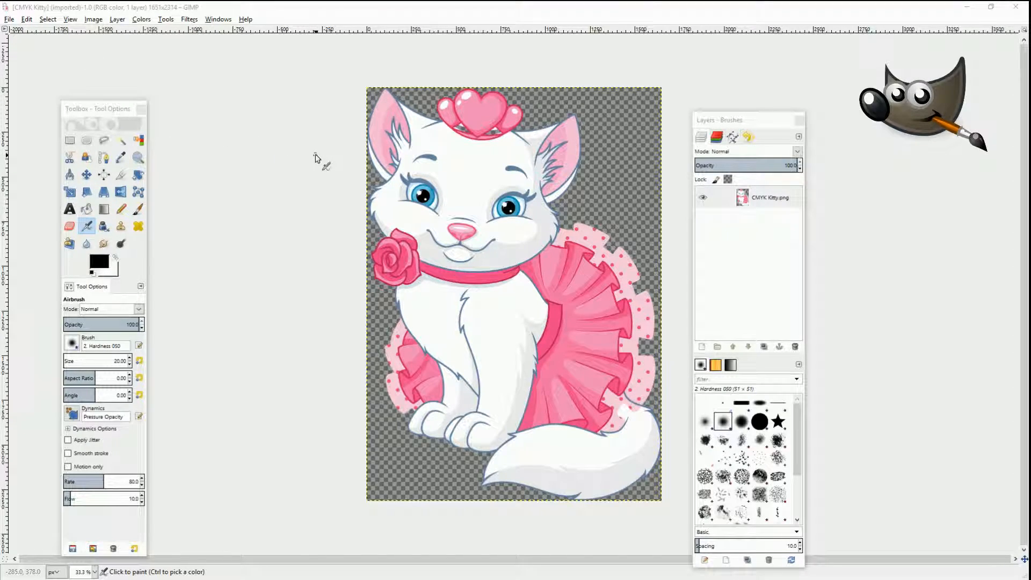
{"action": "mouse_move", "coordinate": [304, 193]}
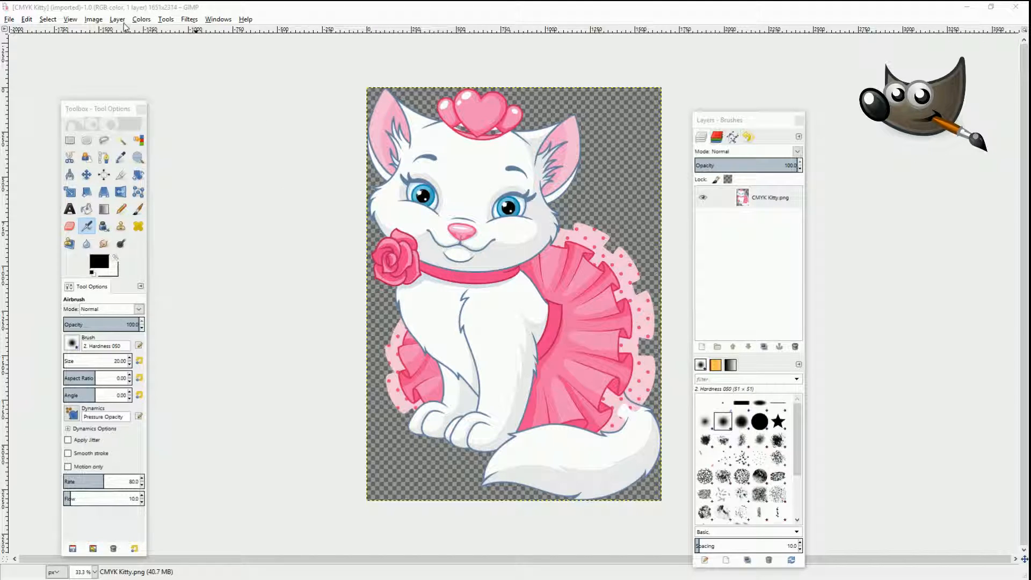
Step: Apply repeated Hue-Saturation Lightness reductions to the kitten until it is nearly black
{"action": "left_click", "coordinate": [166, 19]}
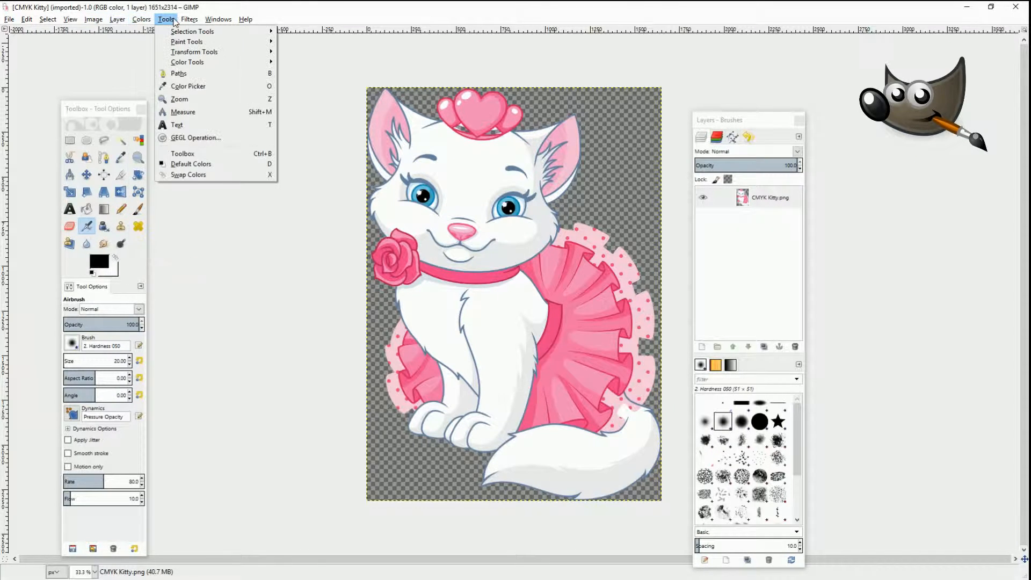
{"action": "left_click", "coordinate": [141, 19]}
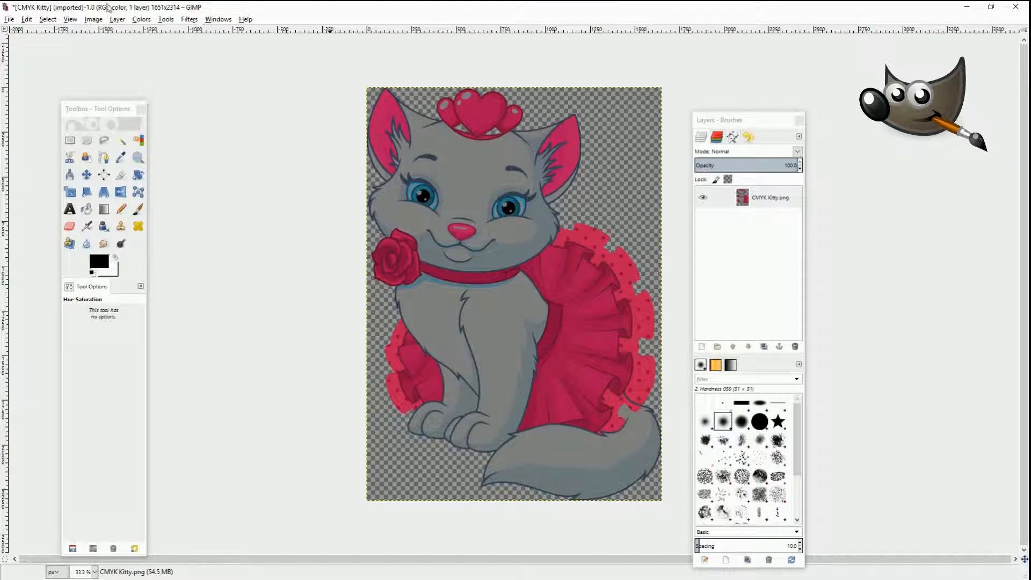
{"action": "left_click", "coordinate": [141, 18]}
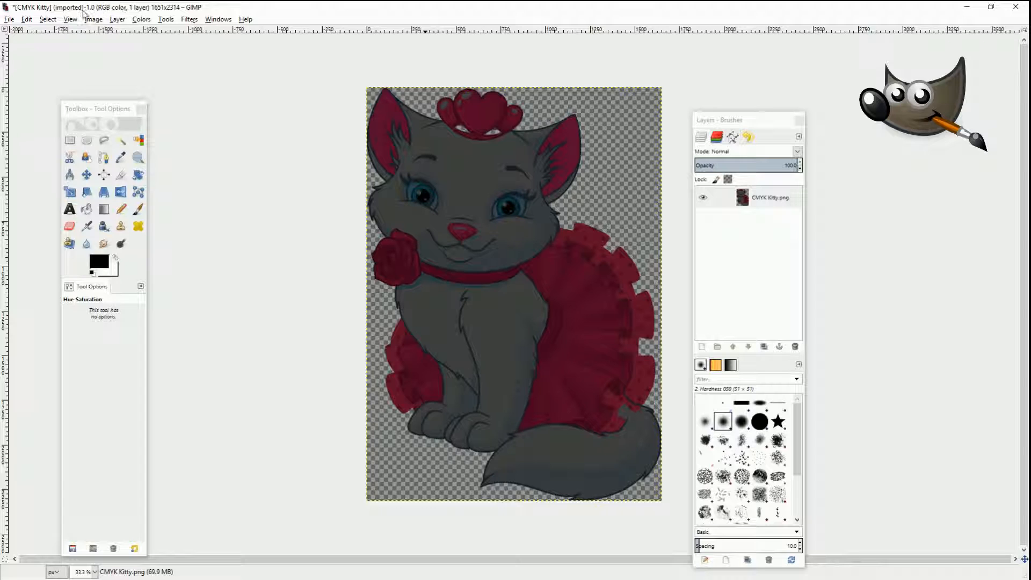
{"action": "left_click", "coordinate": [141, 19]}
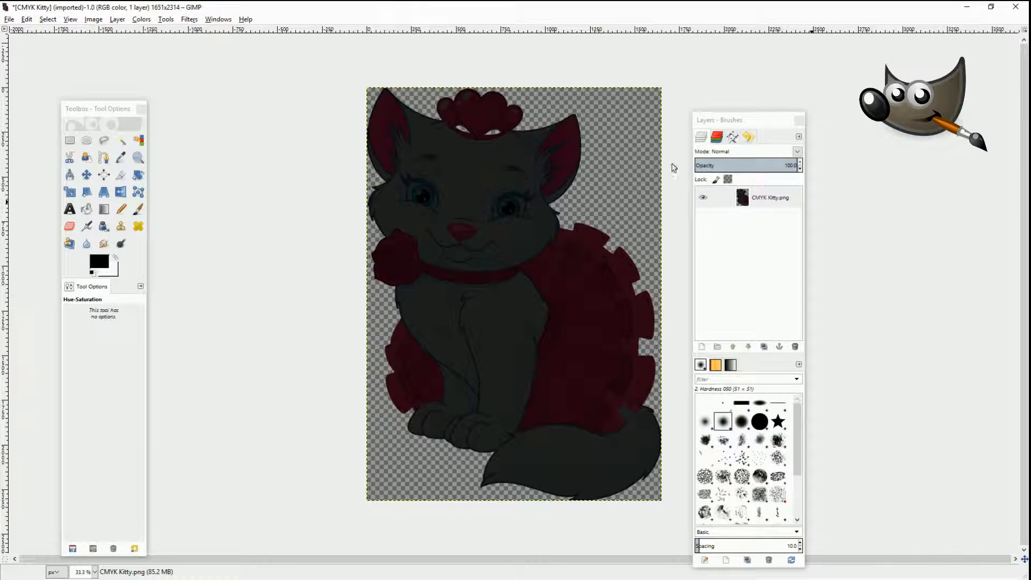
{"action": "left_click", "coordinate": [165, 19]}
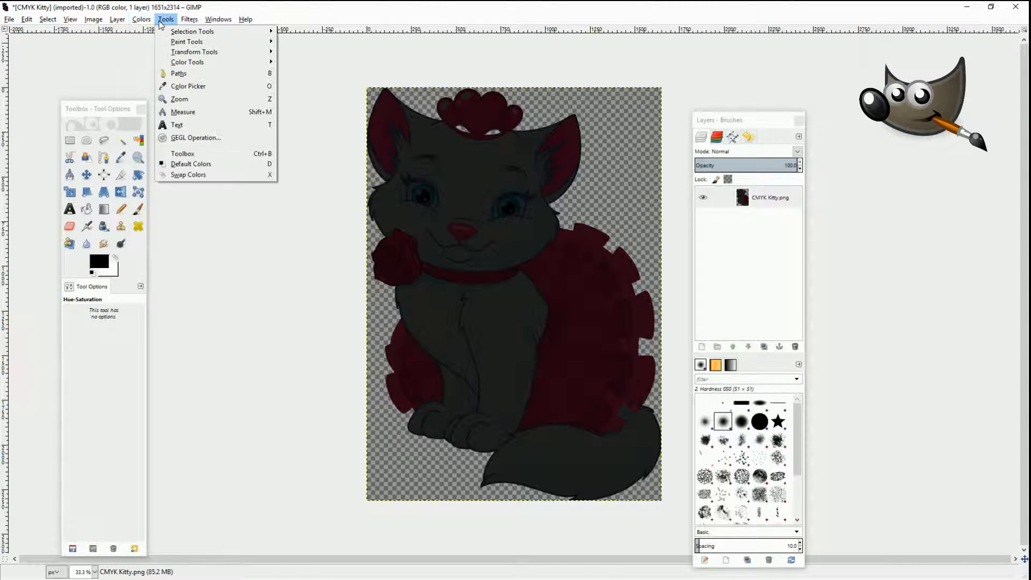
{"action": "key", "text": "Tab"}
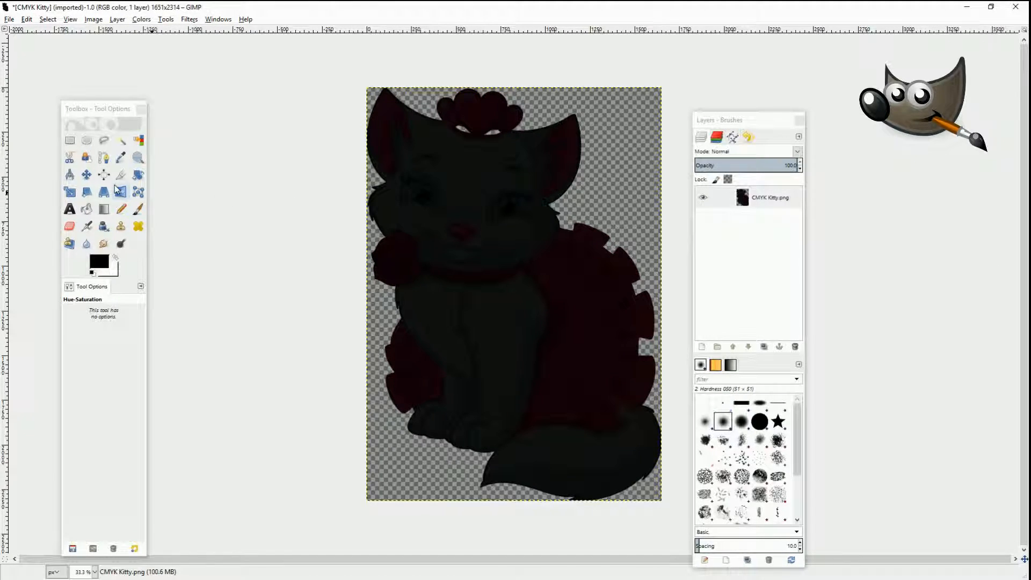
{"action": "left_click", "coordinate": [86, 209]}
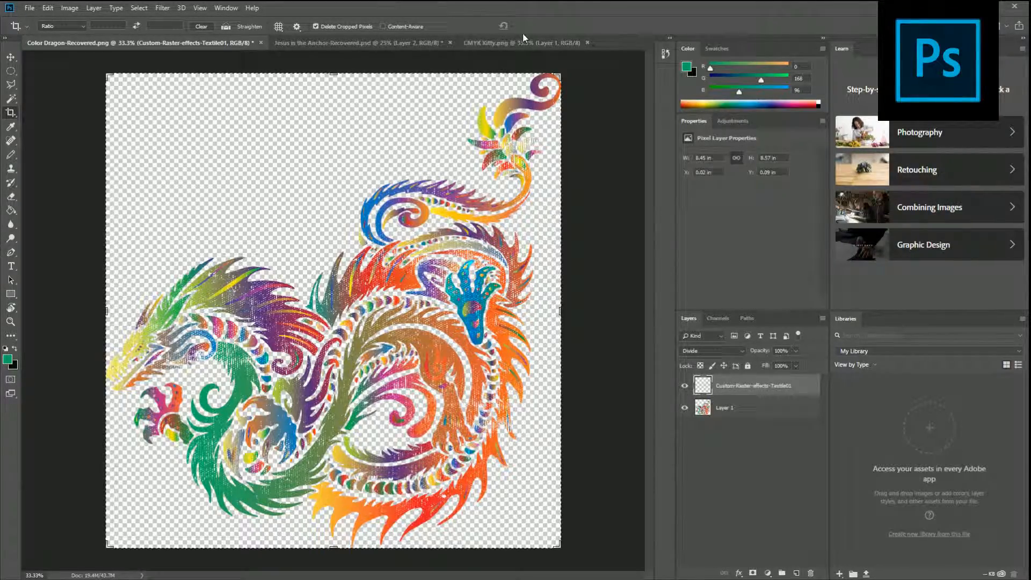
Step: On the CMYK Kitty document, apply Hue/Saturation with Lightness at -100
{"action": "left_click", "coordinate": [501, 43]}
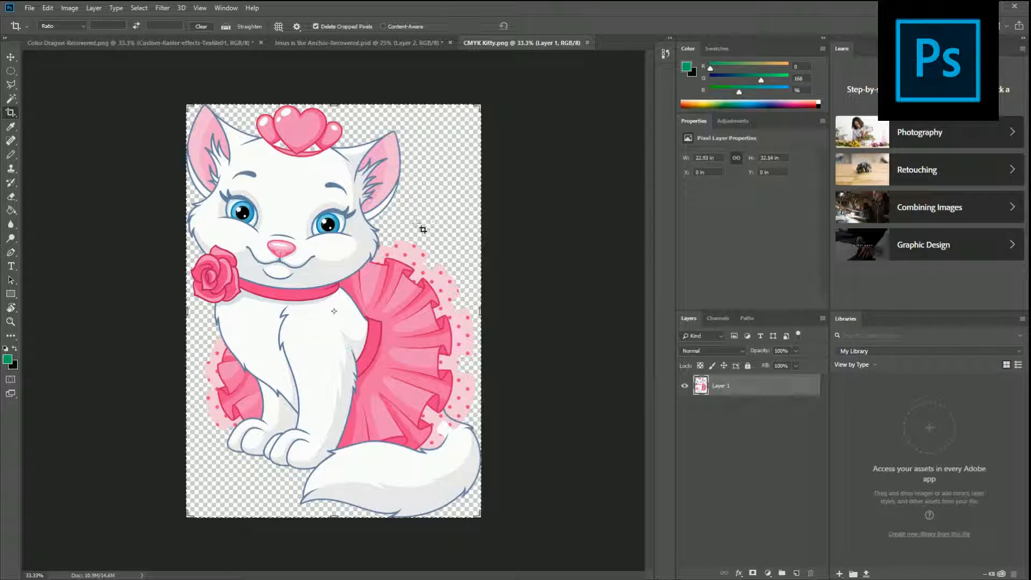
{"action": "left_click", "coordinate": [69, 8]}
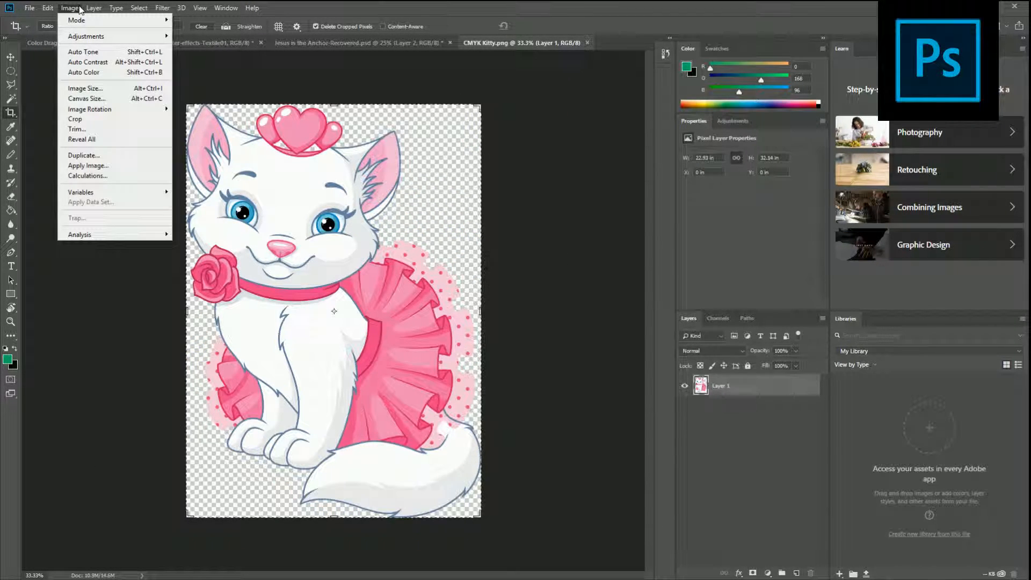
{"action": "left_click", "coordinate": [138, 7]}
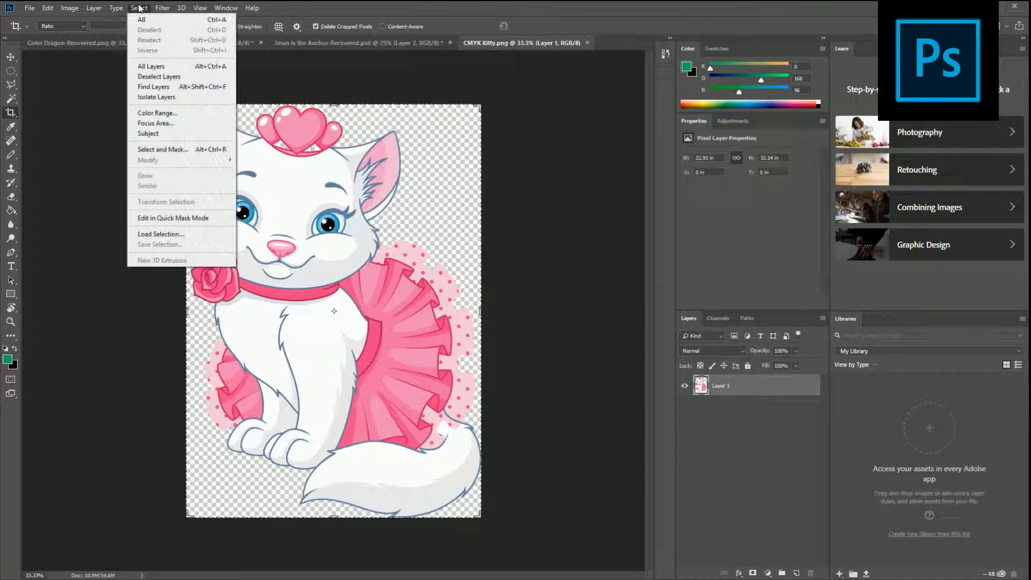
{"action": "left_click", "coordinate": [70, 8]}
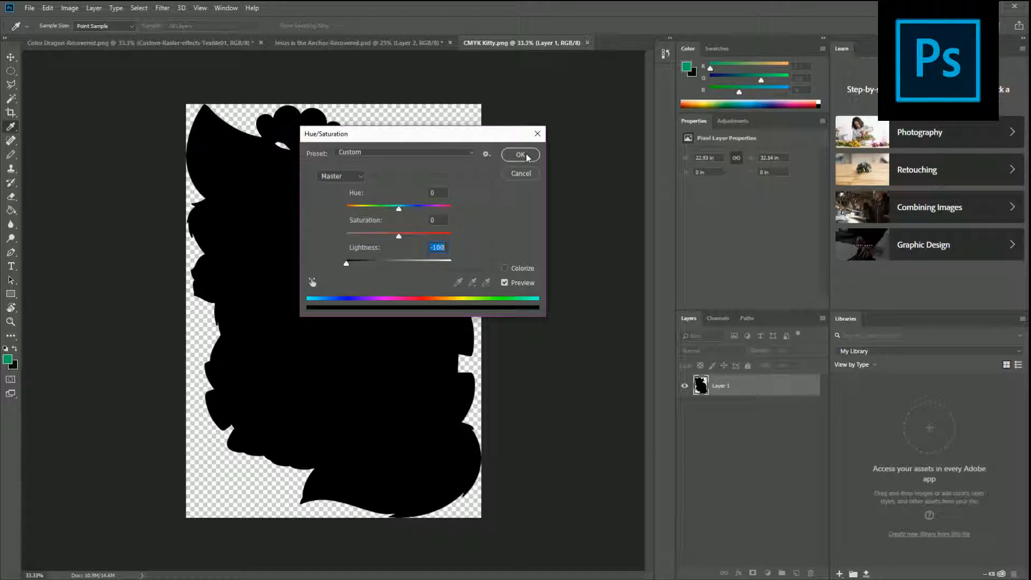
{"action": "left_click", "coordinate": [520, 155]}
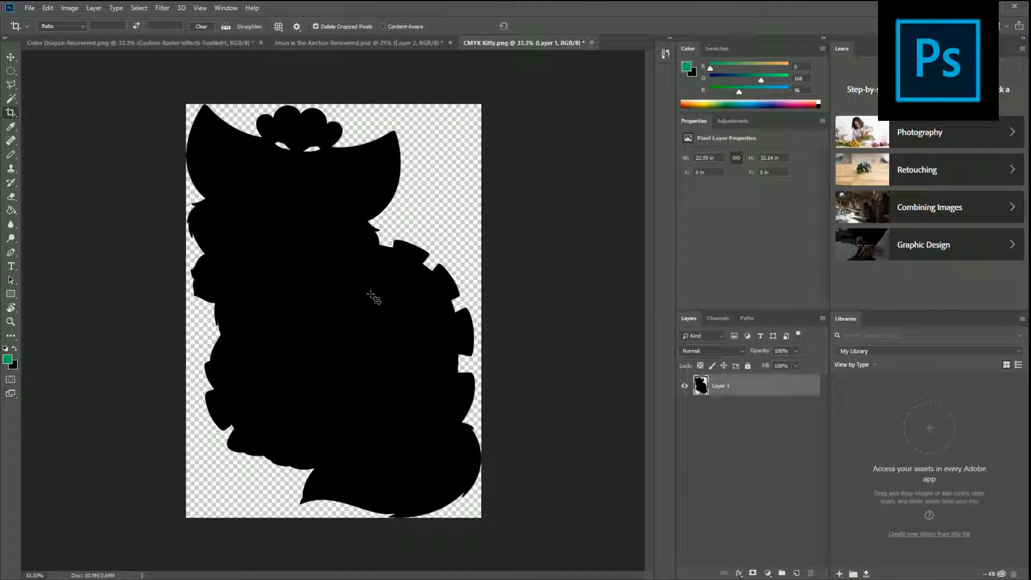
{"action": "mouse_move", "coordinate": [365, 222]}
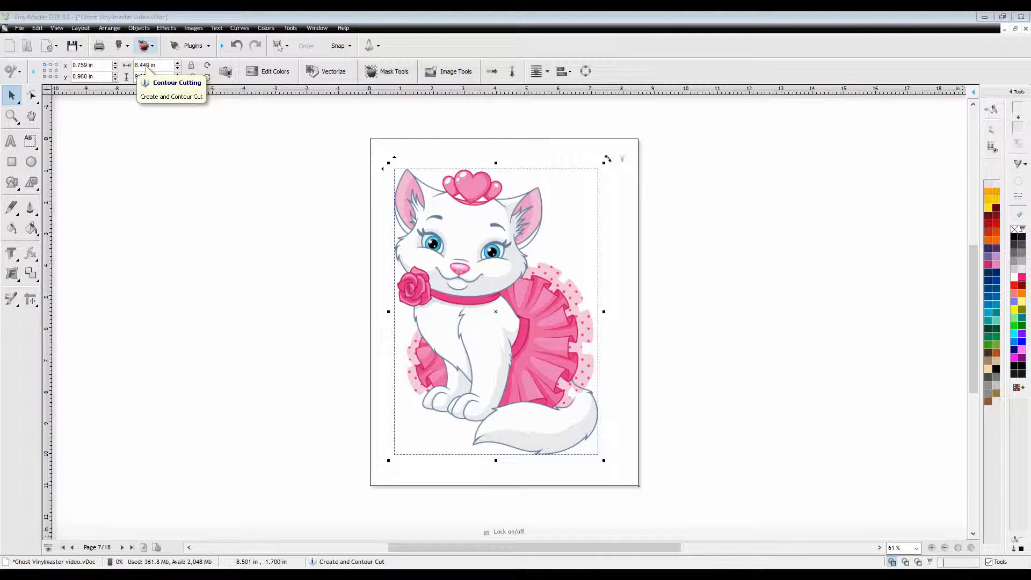
Step: Create a cut contour with auto-traced contours included, apply the tracer, and accept
{"action": "left_click", "coordinate": [145, 45]}
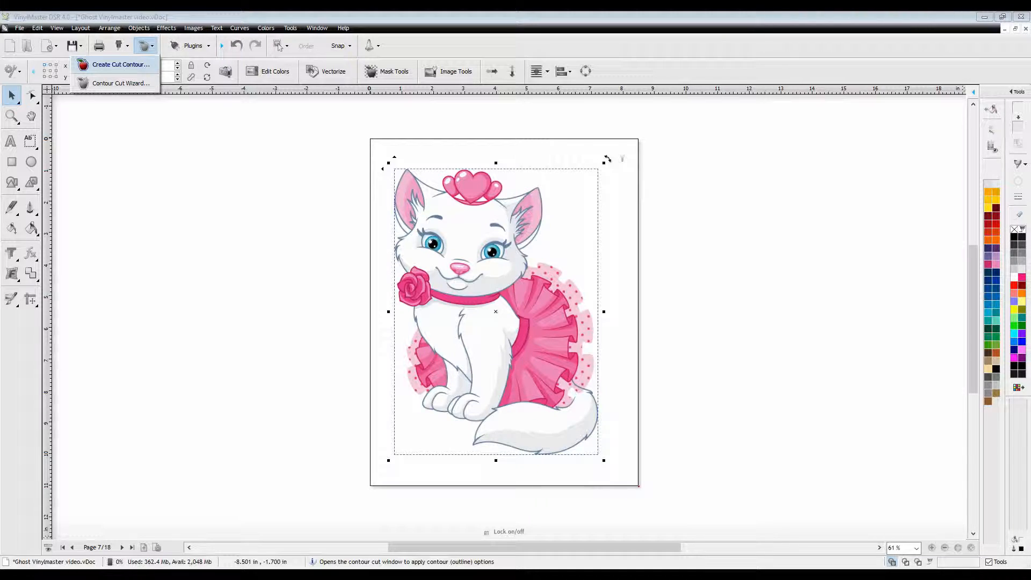
{"action": "left_click", "coordinate": [121, 64]}
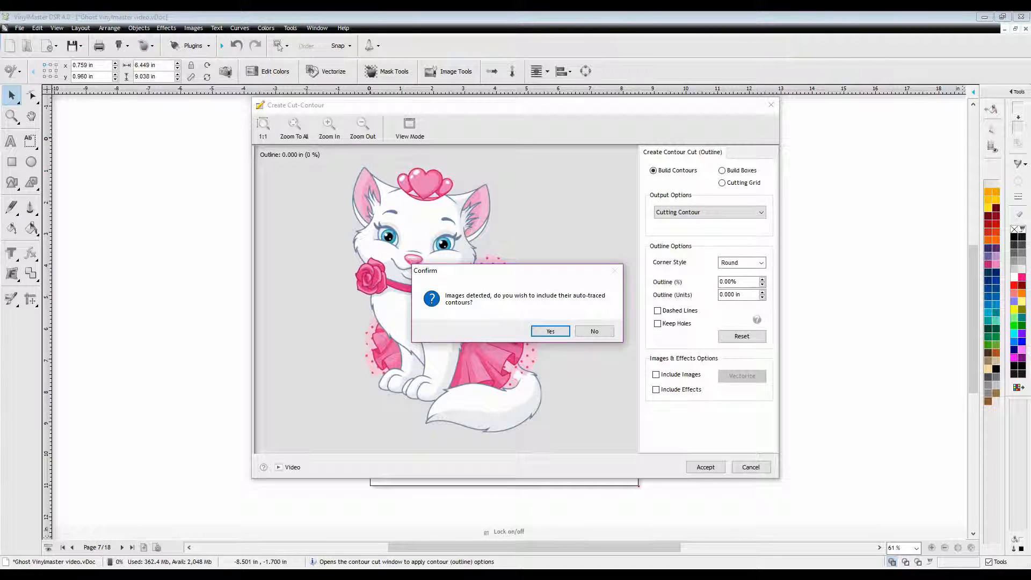
{"action": "left_click", "coordinate": [550, 330]}
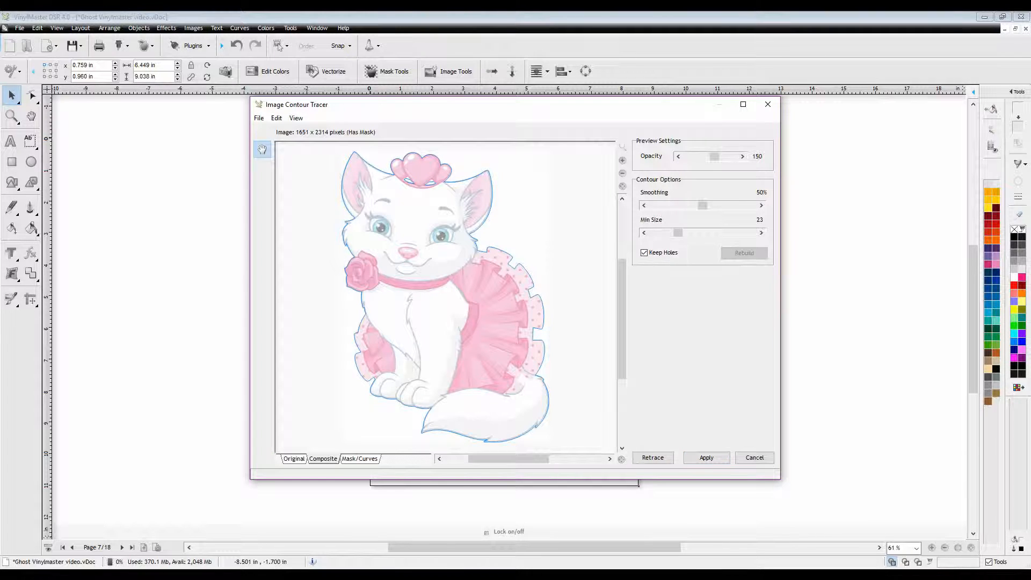
{"action": "left_click", "coordinate": [707, 458]}
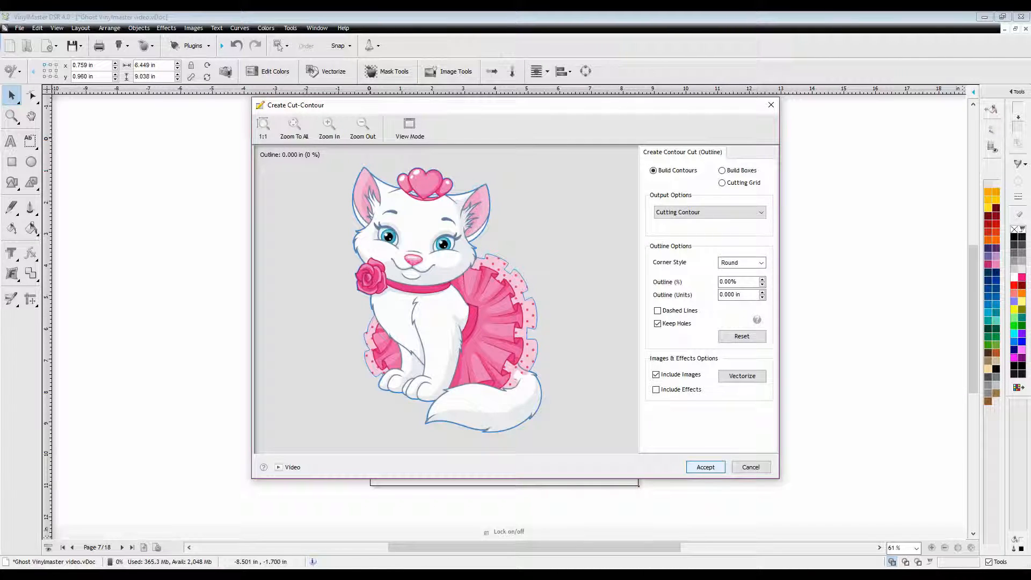
{"action": "left_click", "coordinate": [705, 467]}
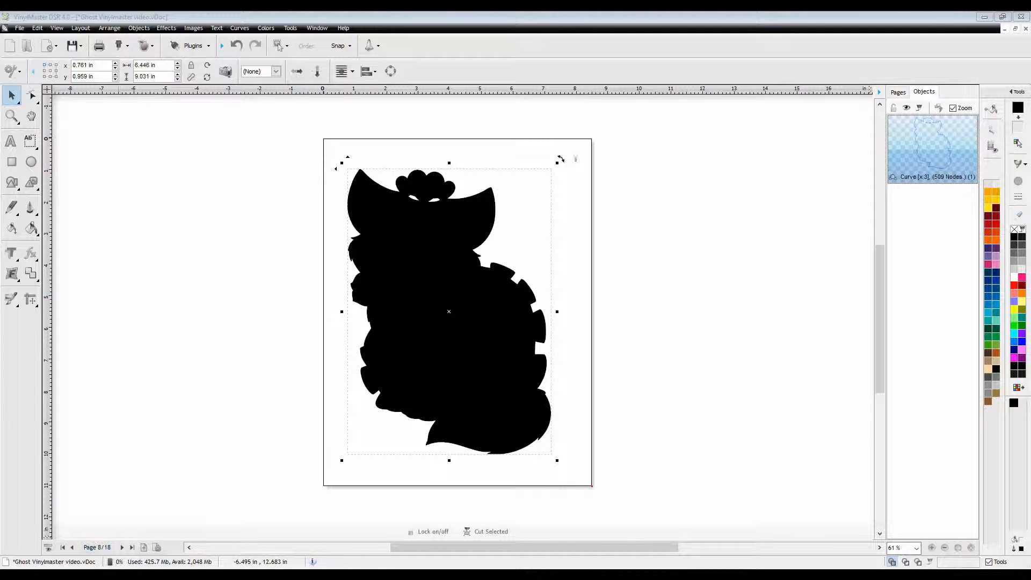
{"action": "mouse_move", "coordinate": [76, 547]}
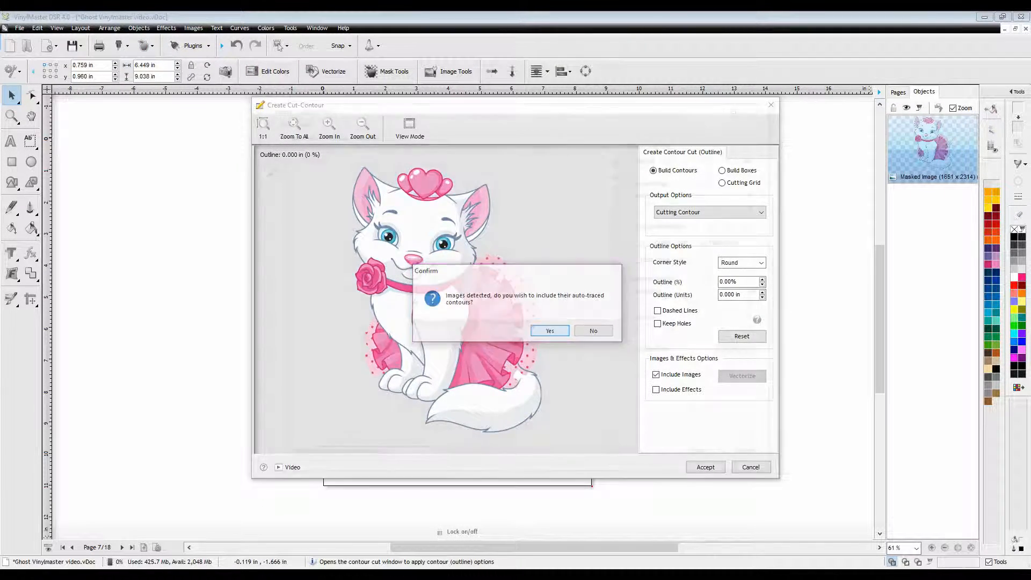
Step: Include auto-traced contours in the new cut contour and zoom in on the preview
{"action": "left_click", "coordinate": [550, 331]}
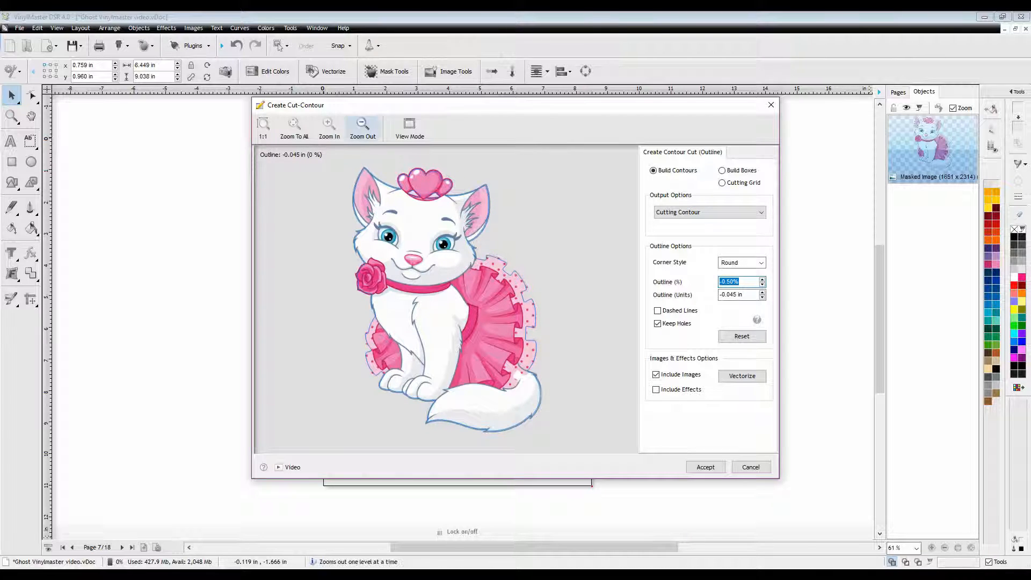
{"action": "left_click", "coordinate": [329, 124]}
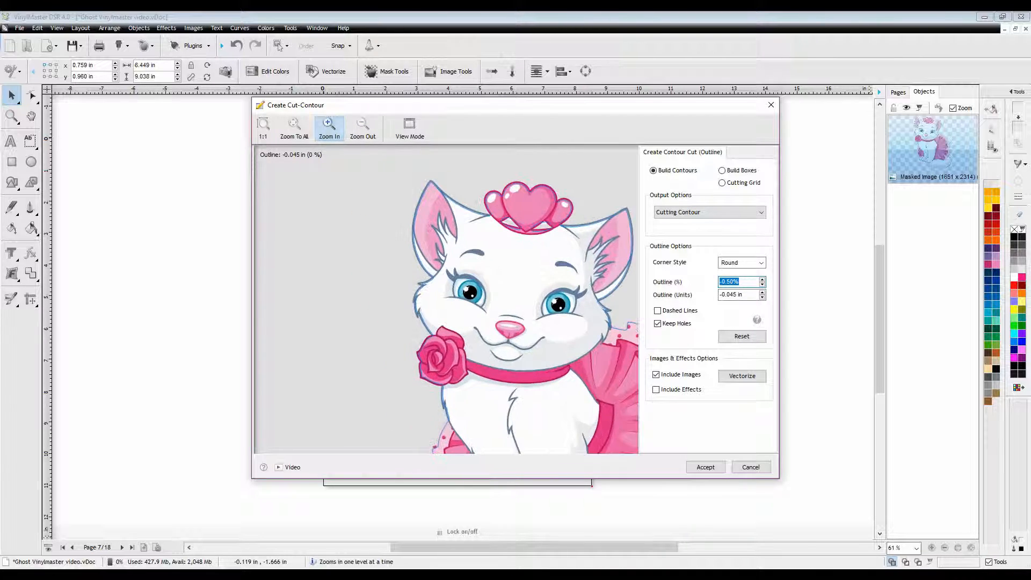